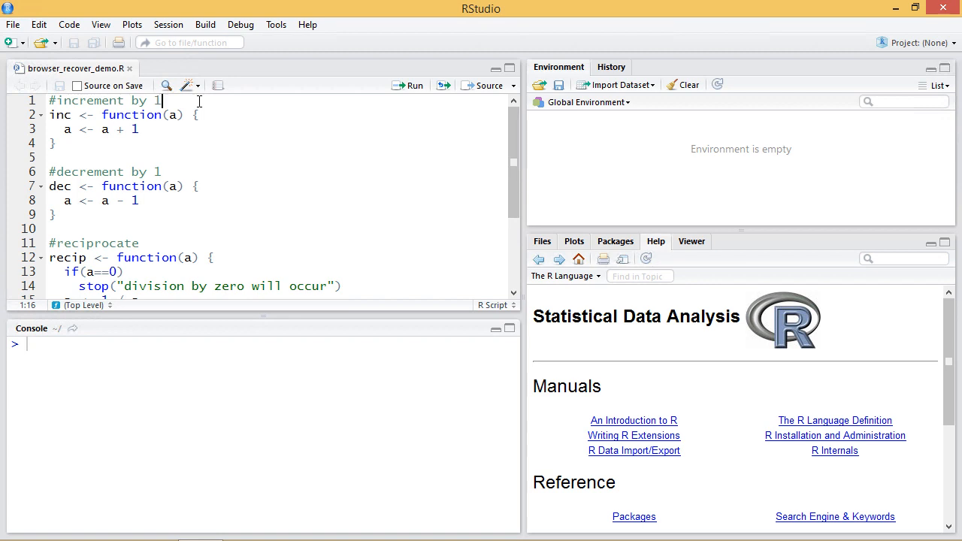
mouse_move(201, 105)
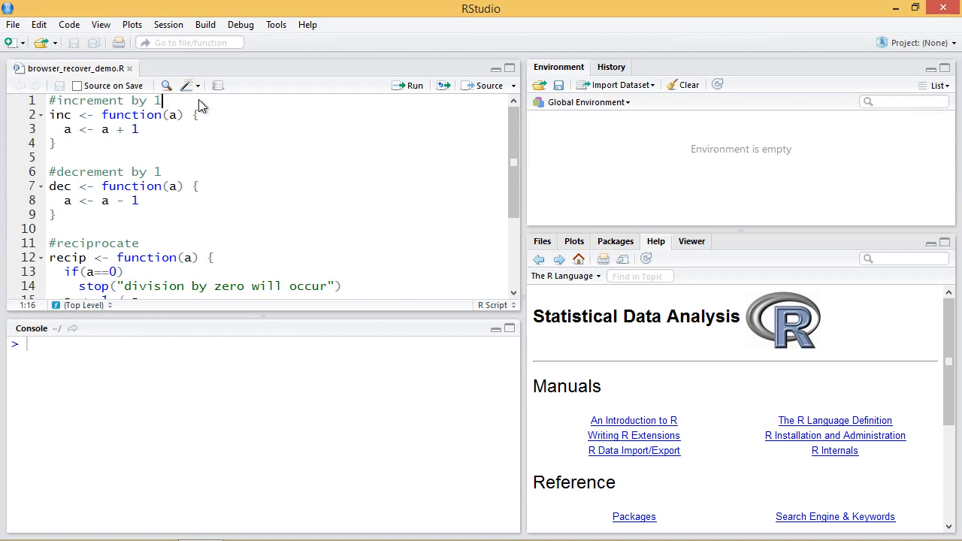
mouse_move(76, 122)
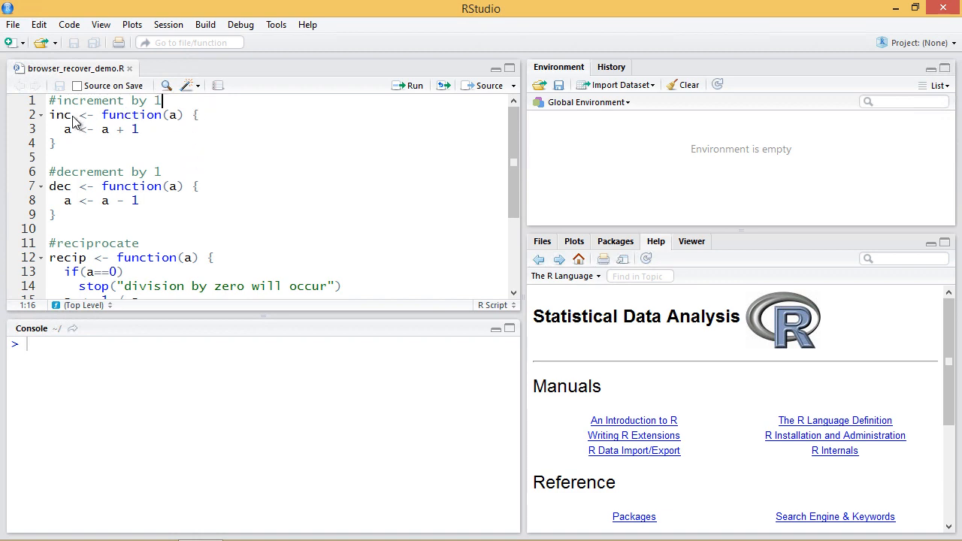
mouse_move(173, 123)
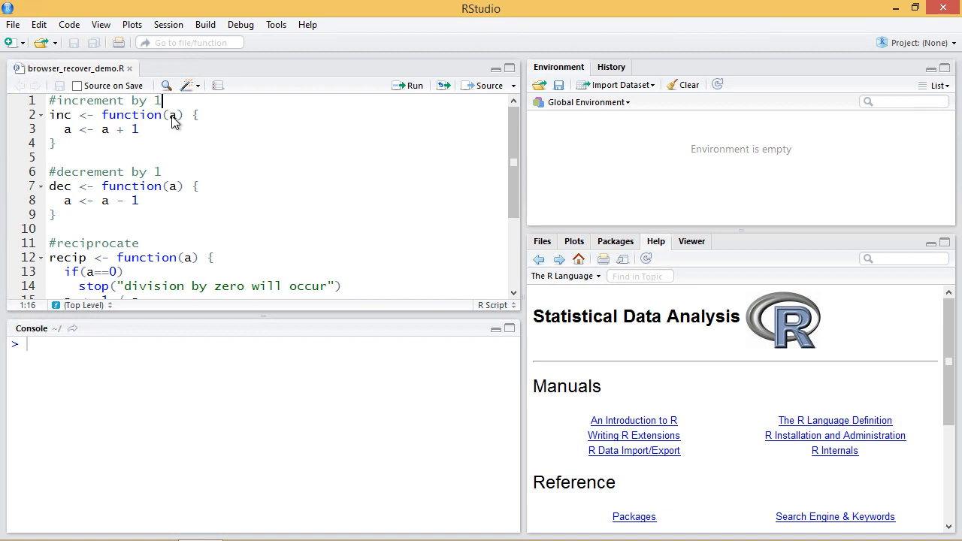
mouse_move(160, 177)
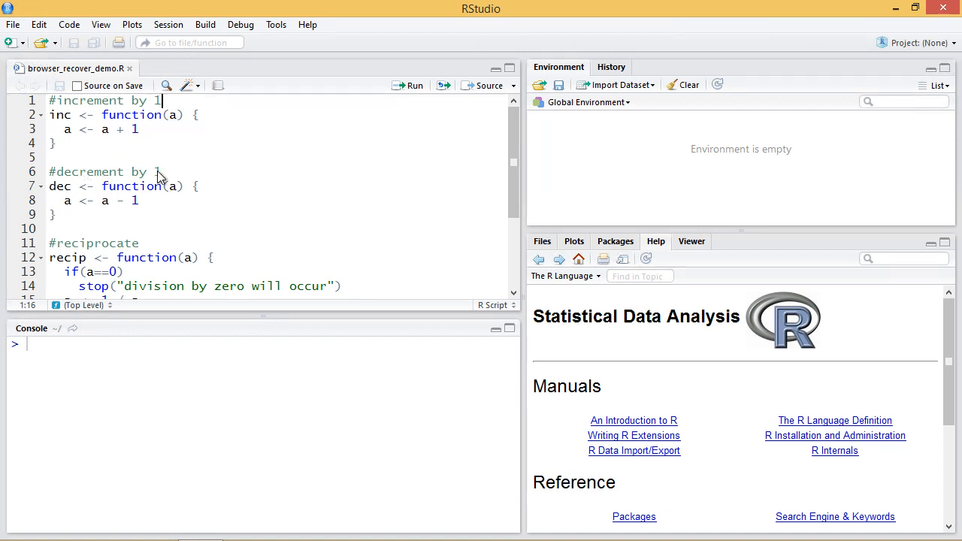
Step: Highlight dec, recip's zero check and stop call, and myfunc's dec call to explain them
double_click(60, 185)
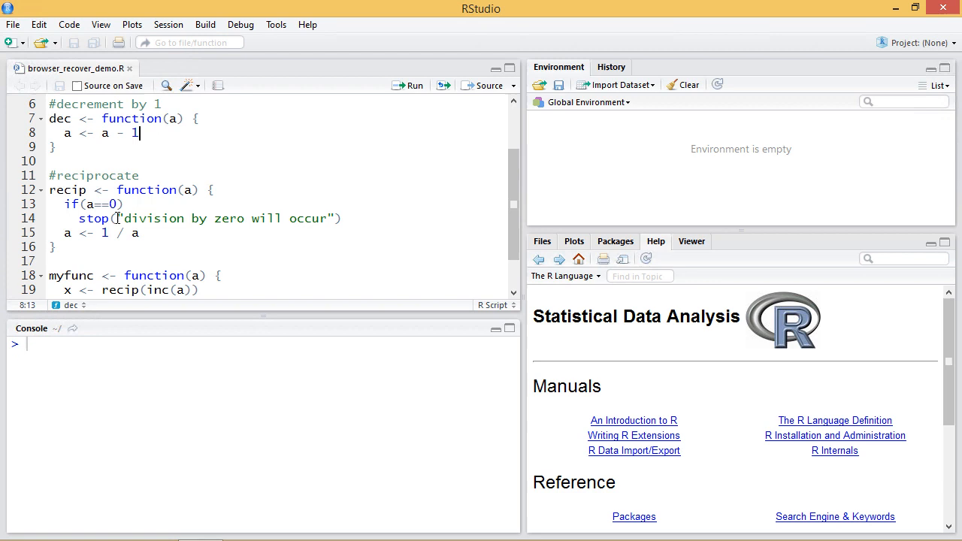
double_click(68, 189)
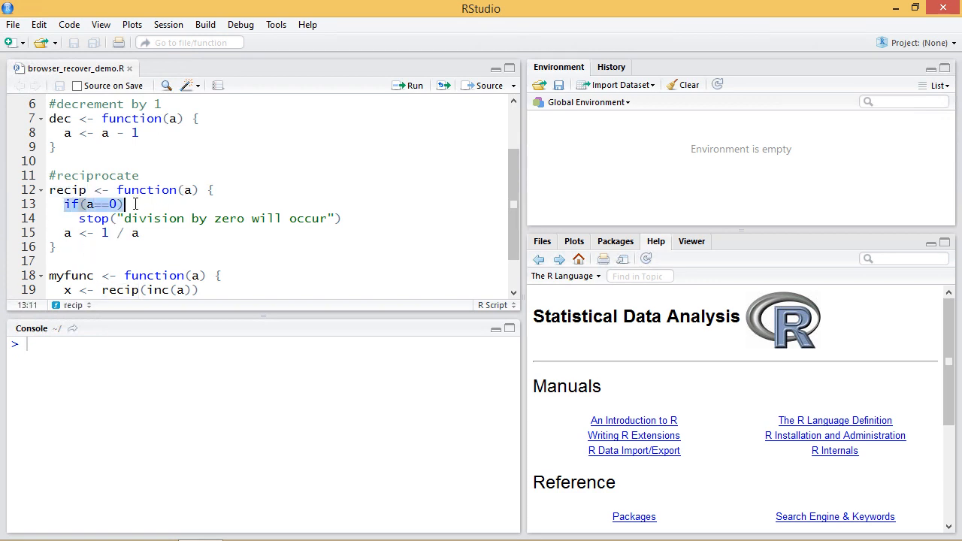
click(95, 218)
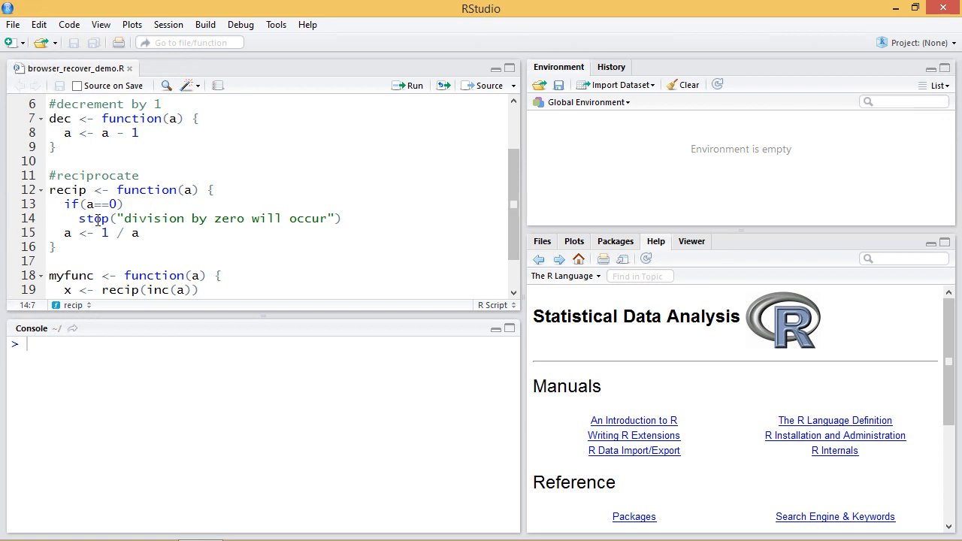
double_click(93, 218)
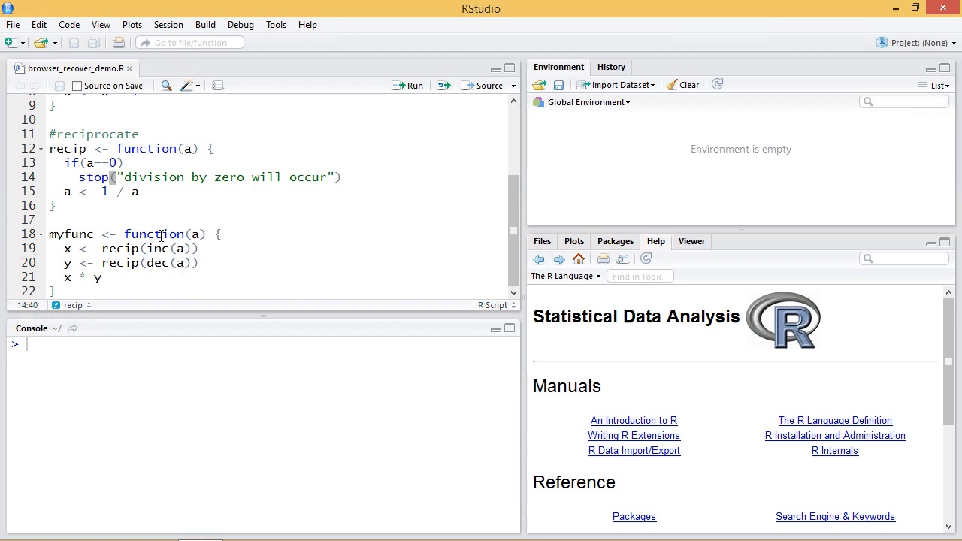
double_click(158, 249)
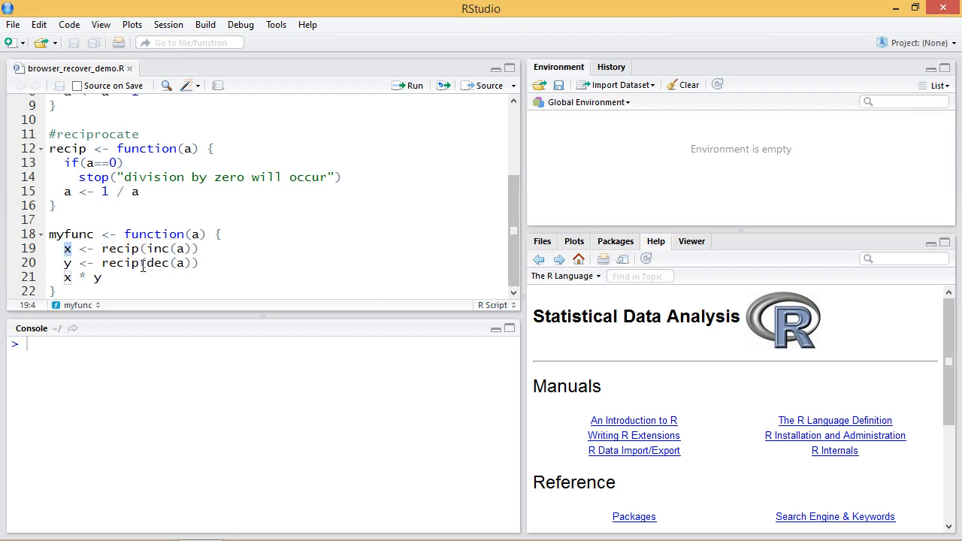
double_click(158, 263)
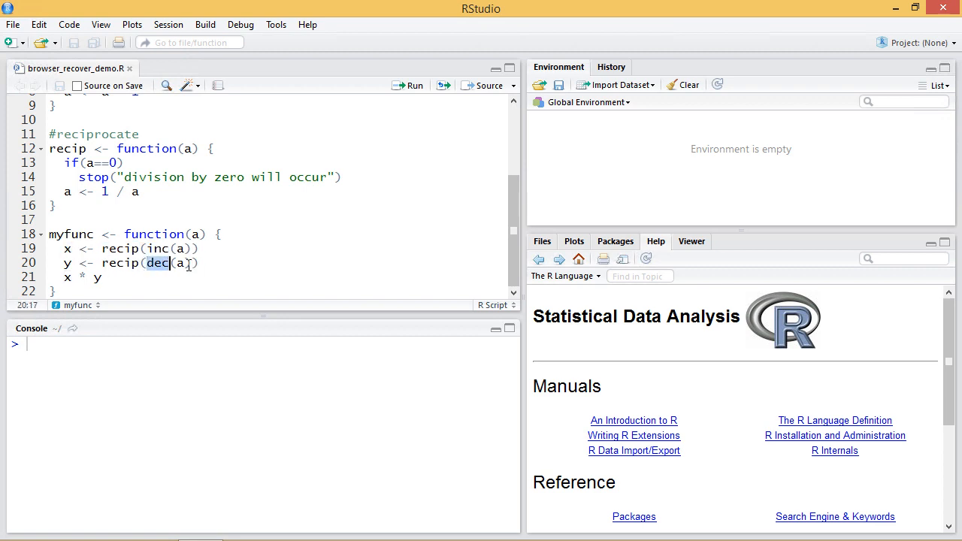
drag(102, 263, 201, 263)
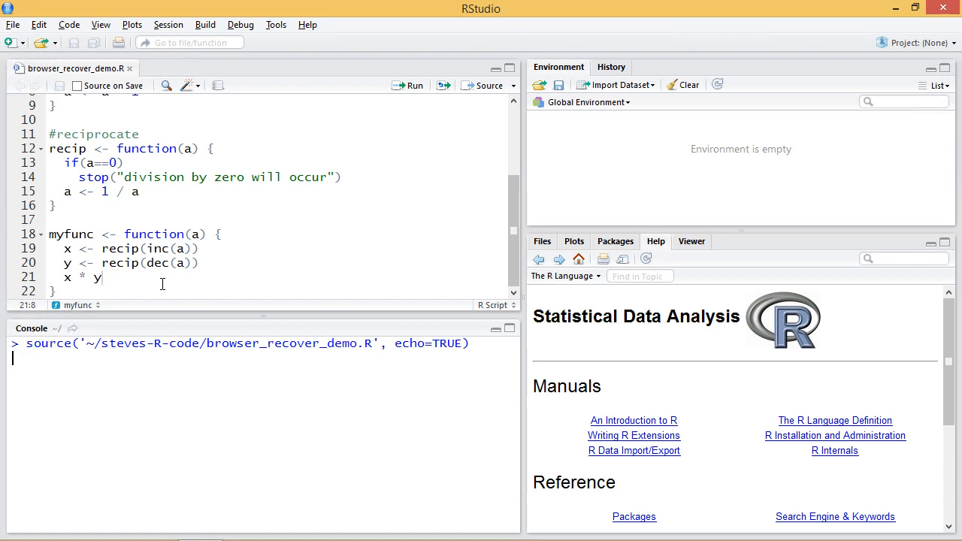
Step: Source the script, then run myfunc(10) (0.01010101) and myfunc(1), which raises the division error
key(Return)
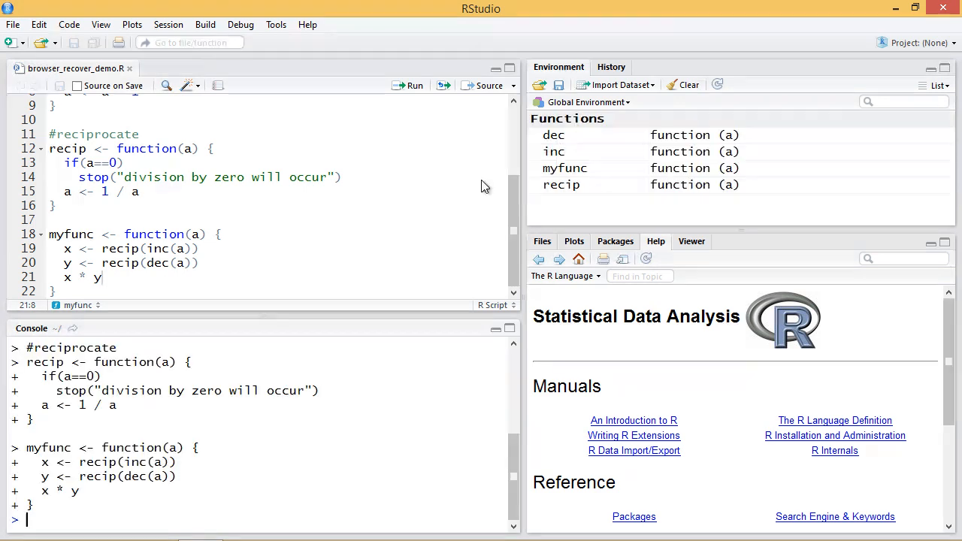
text(m)
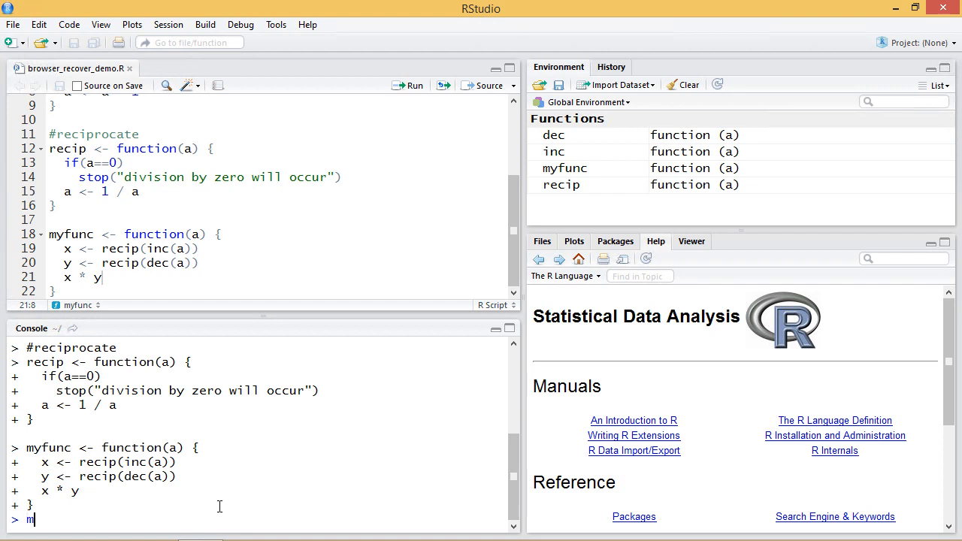
text(yfunc())
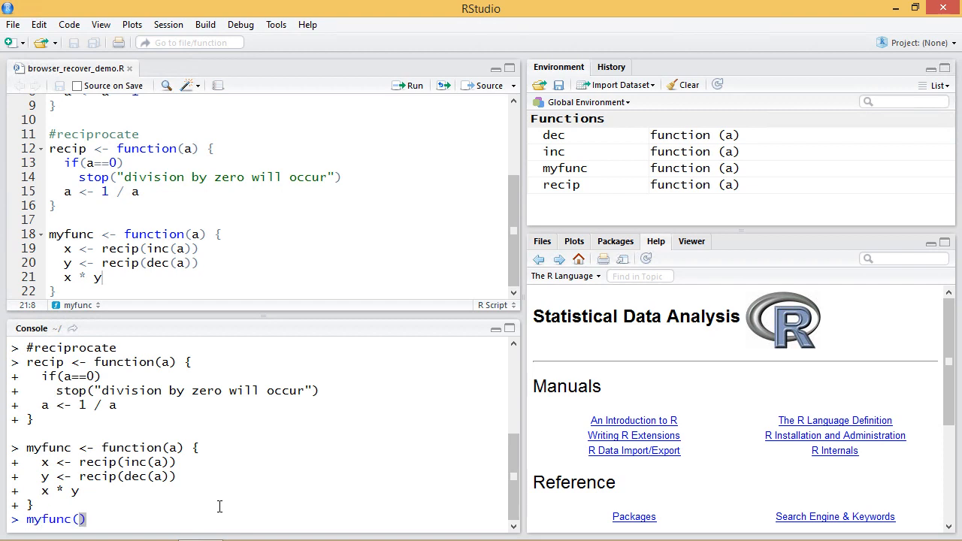
text(10)
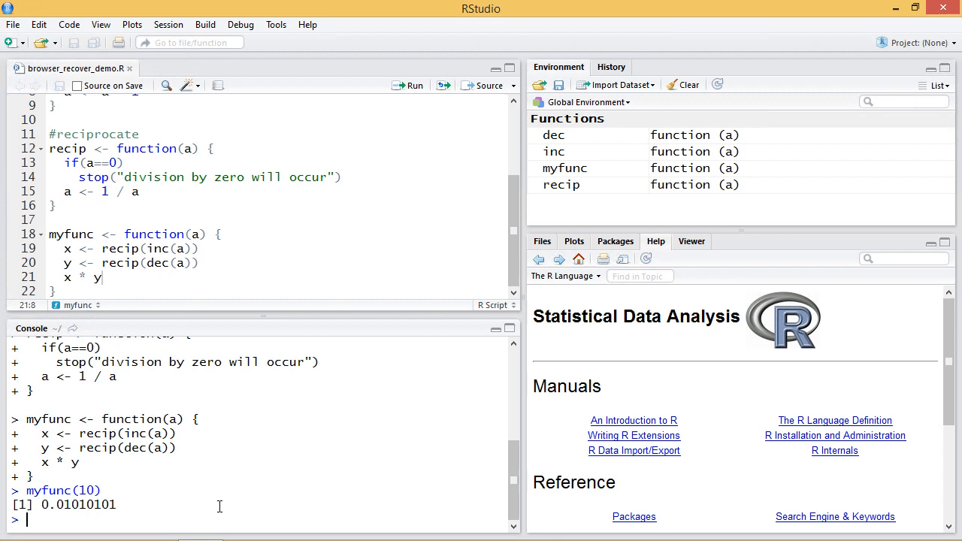
text(myfun)
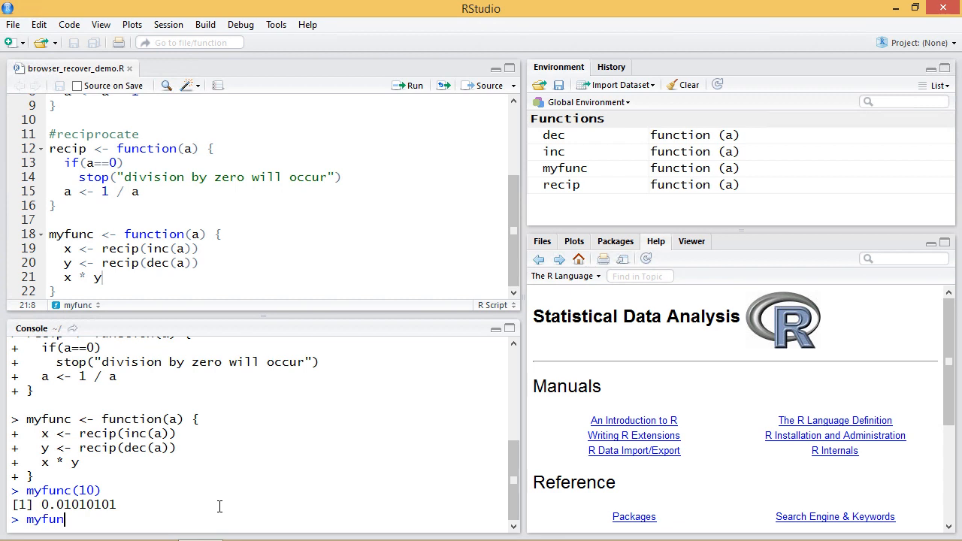
text((1))
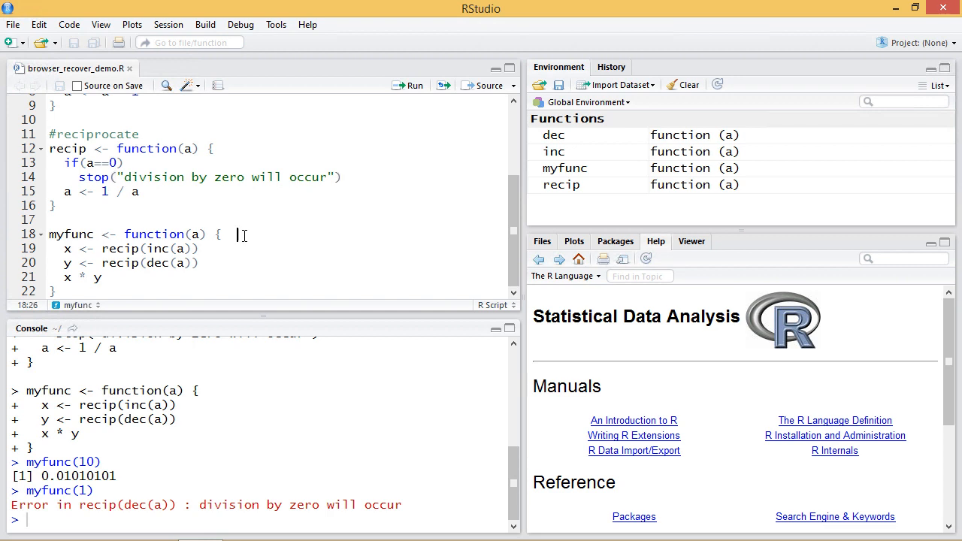
Step: Add a browser() call to myfunc and rerun myfunc(1), pausing at line 19 with a = 1
text(br)
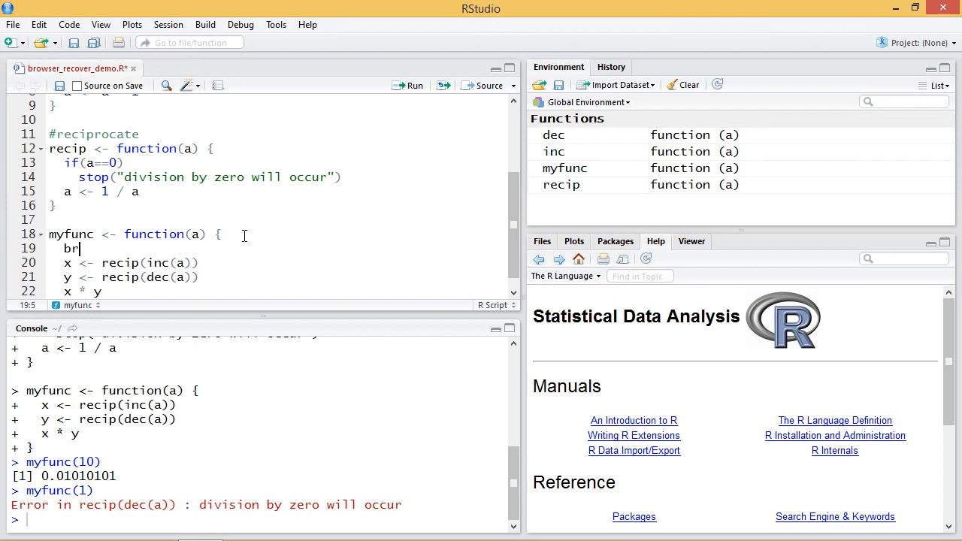
text(owser()
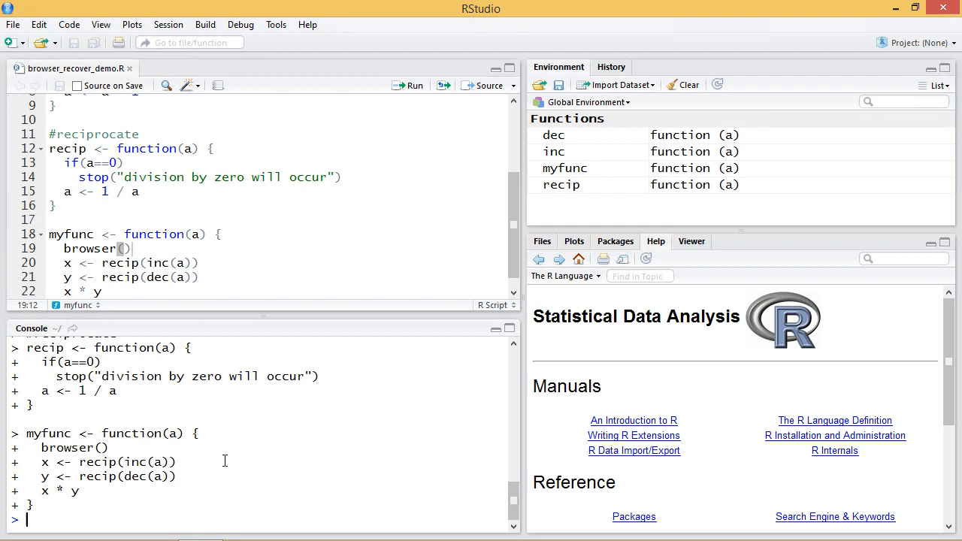
text(myfunc(1))
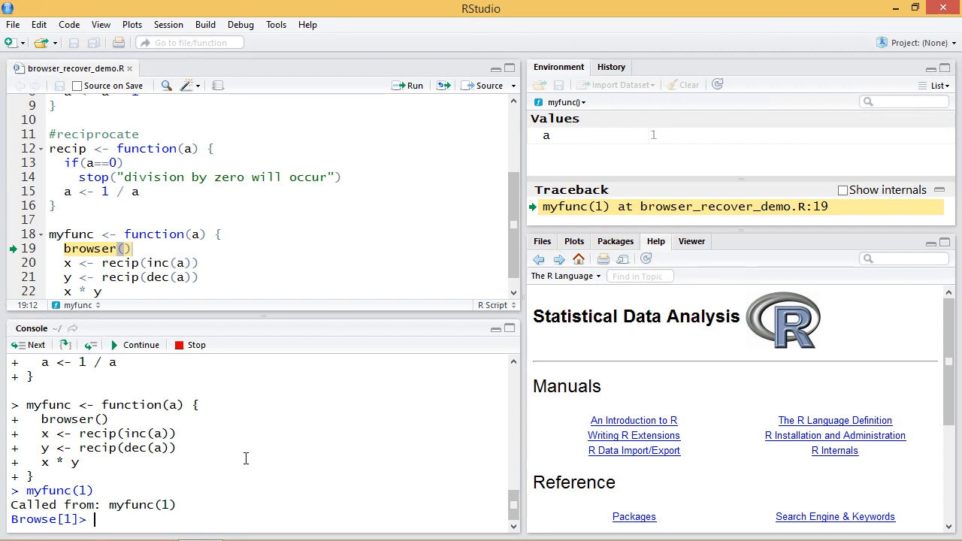
Step: Step with n to line 20, then leave the debugger and re-source myfunc without browser()
text(n)
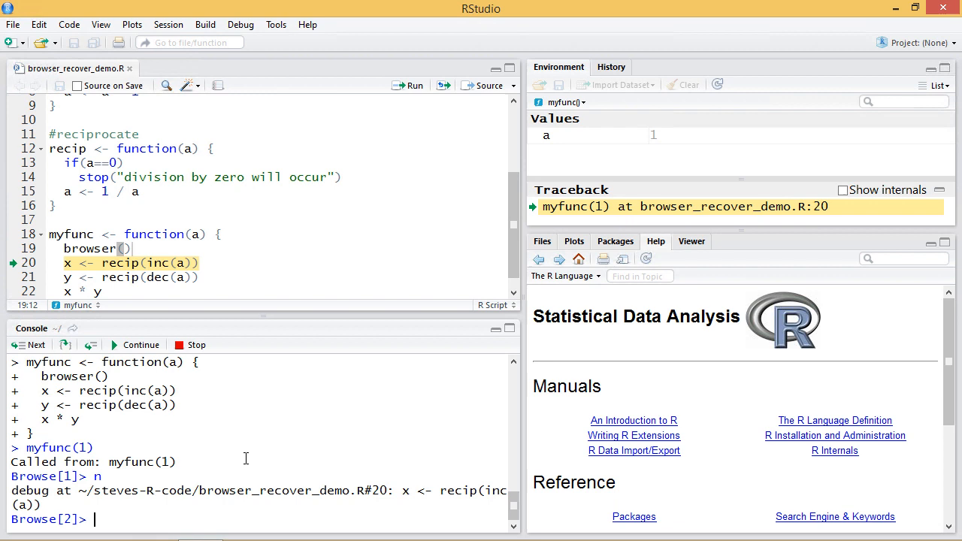
text(n)
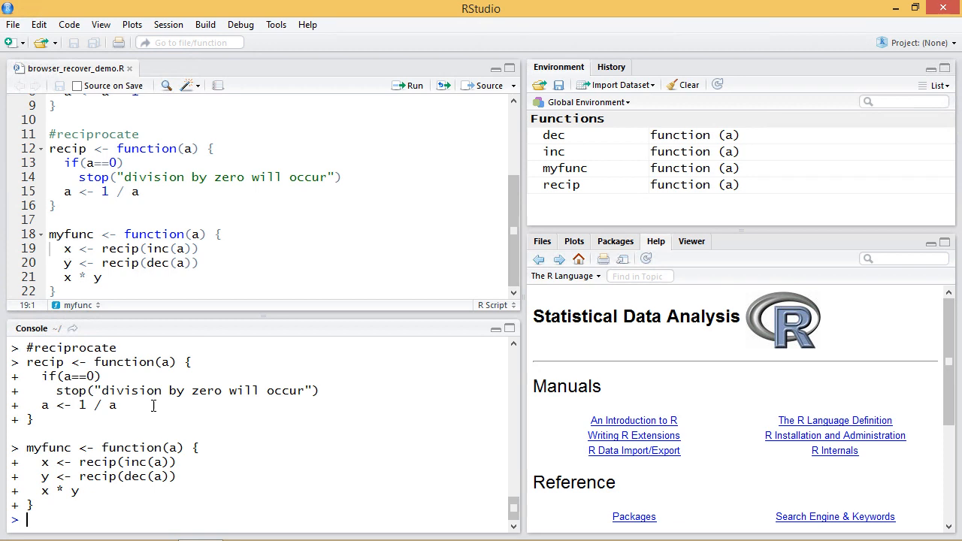
mouse_move(290, 458)
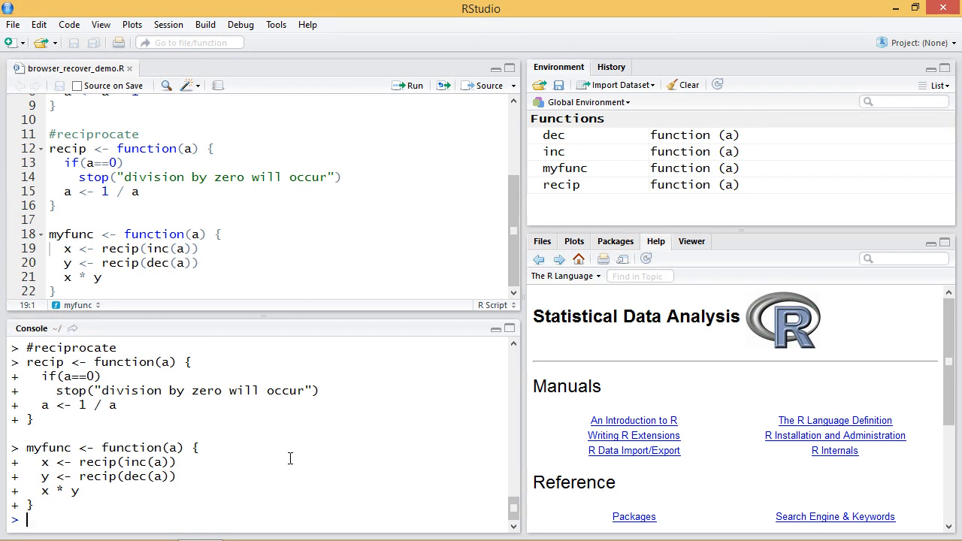
Step: Set options(error=recover) and rerun myfunc(1) to get the frame selection list
text(options(error)
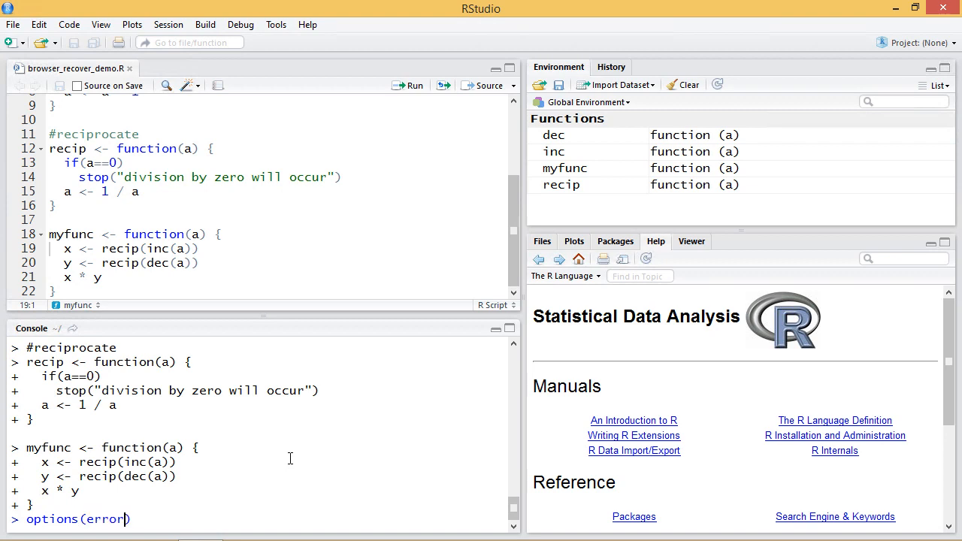
text(=recover)
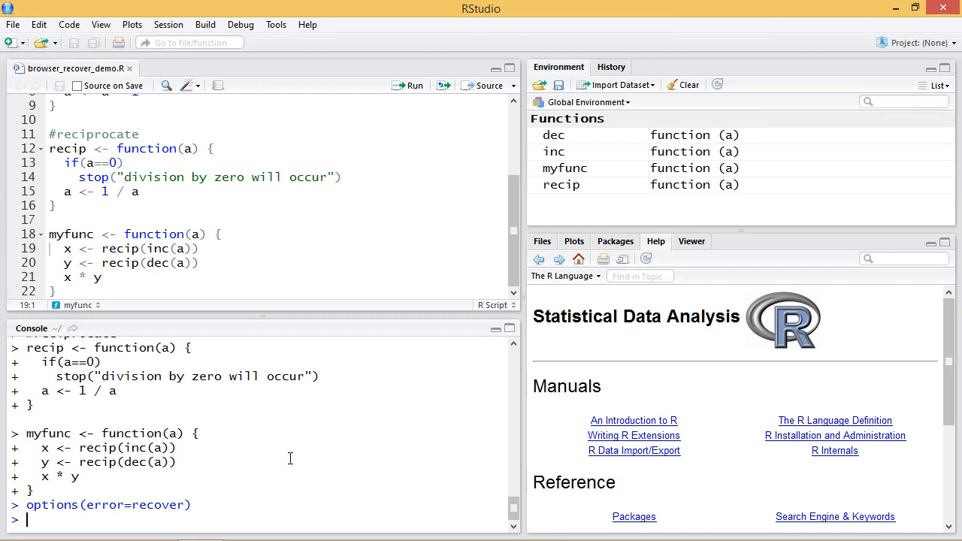
text(myfunc(1))
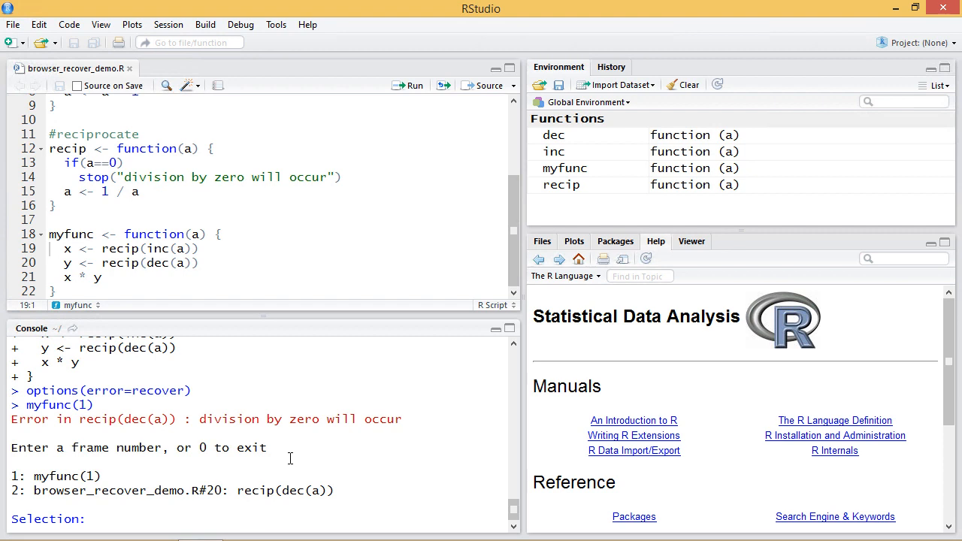
Step: Select frame 1 and print a (1), then select frame 2 and print a (0)
text(1)
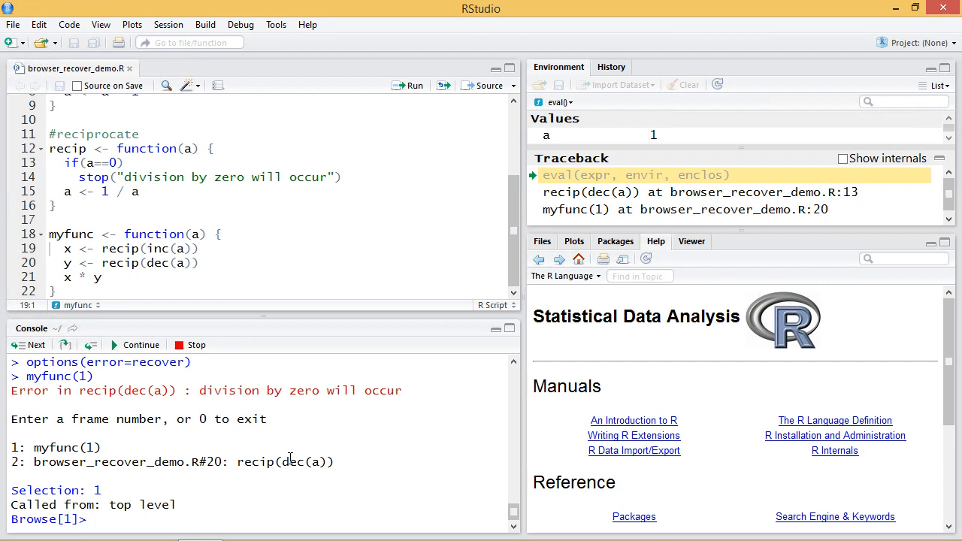
text(a)
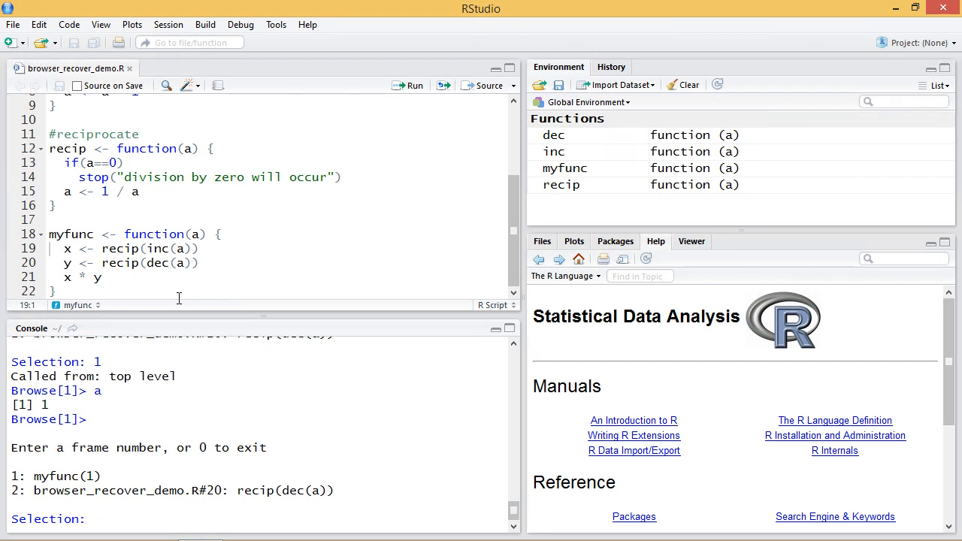
text(2)
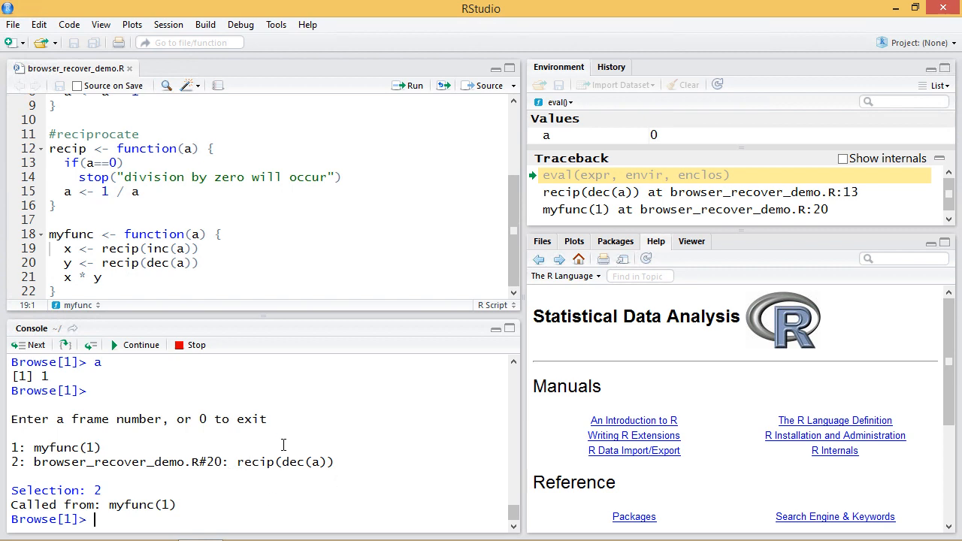
double_click(285, 462)
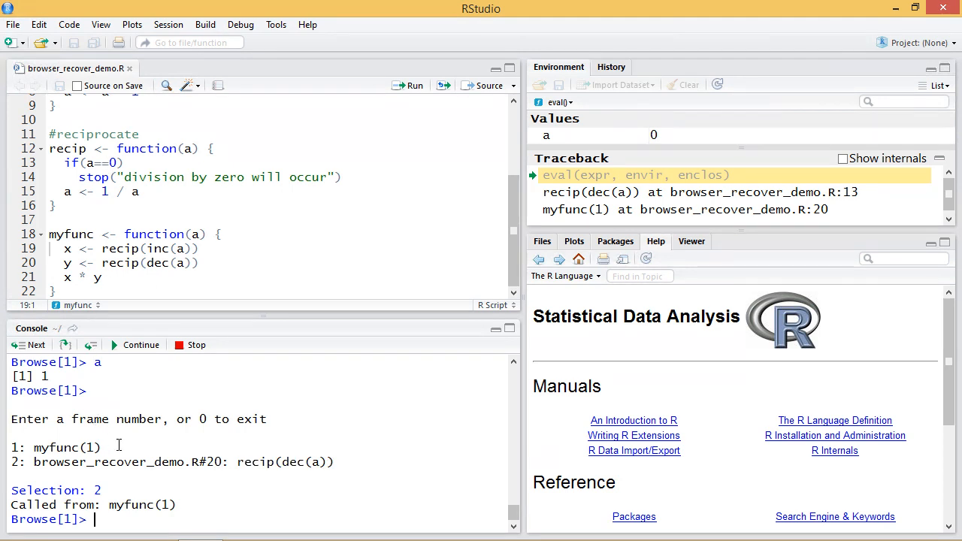
text(a)
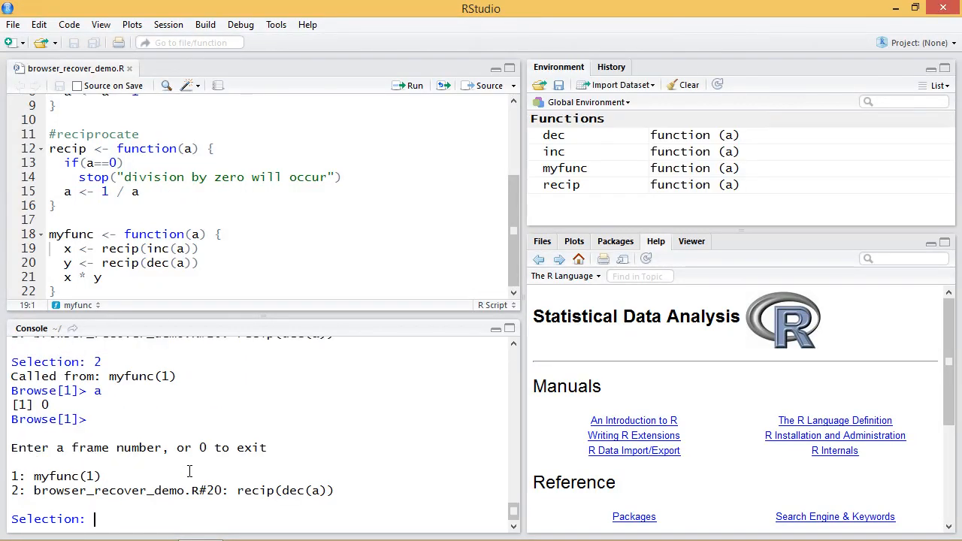
Step: Enter 0 to leave the recover menu and begin typing options(error=) at the prompt
text(0)
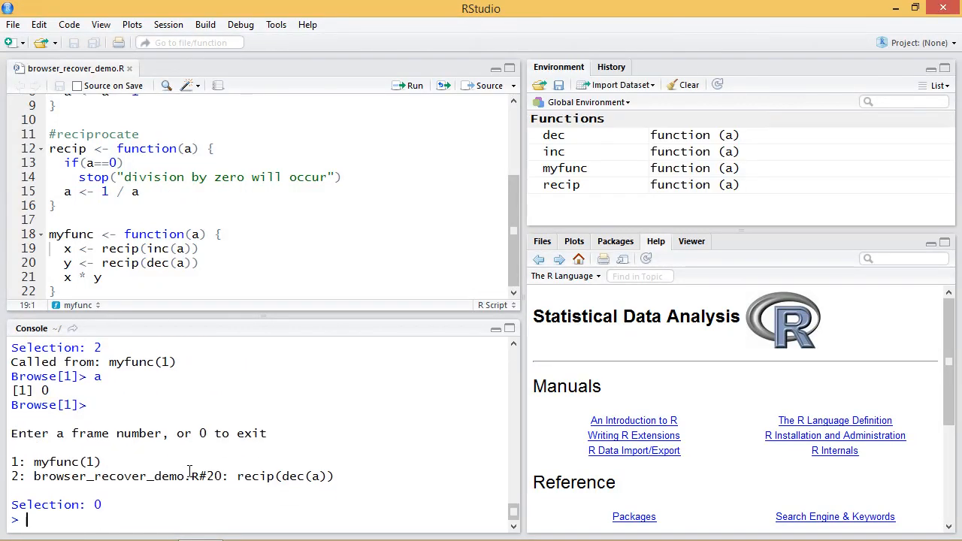
mouse_move(300, 429)
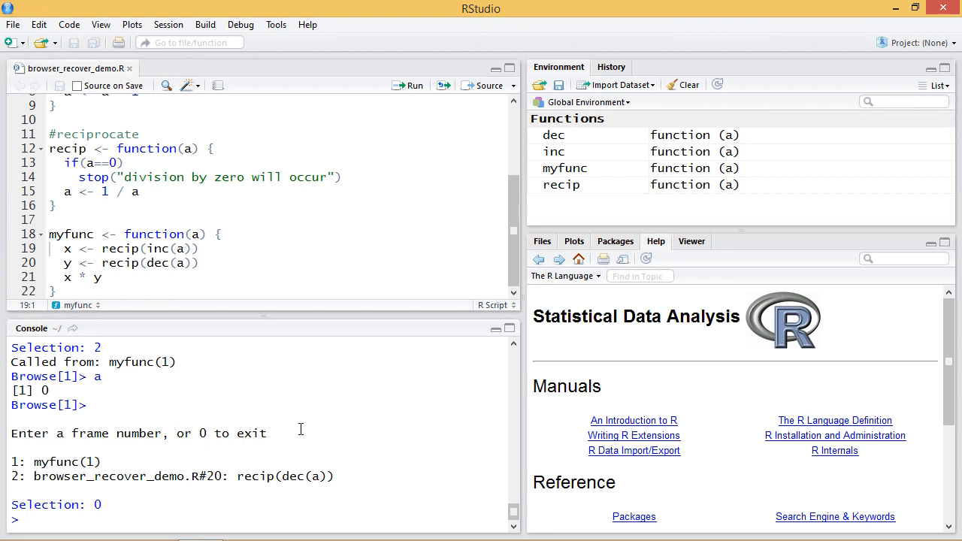
text(options)
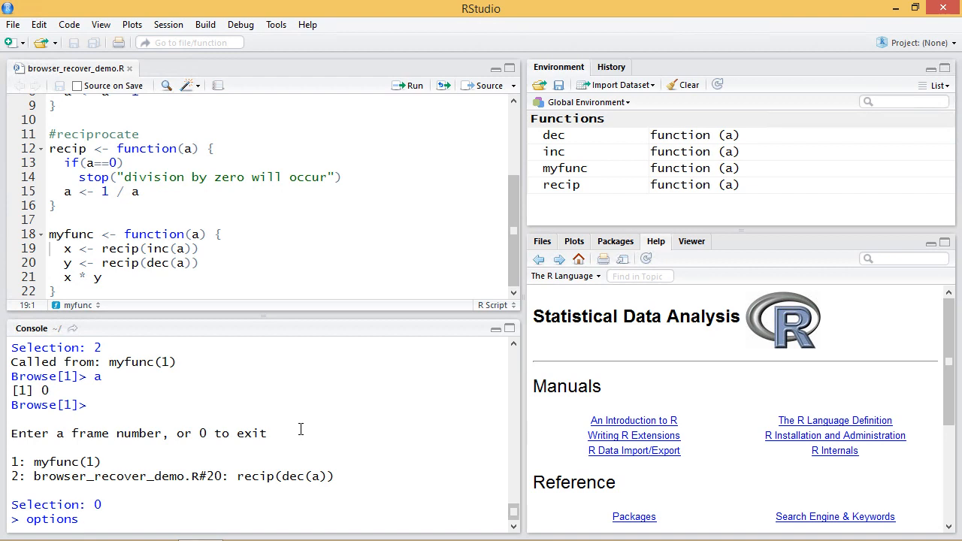
text((e)
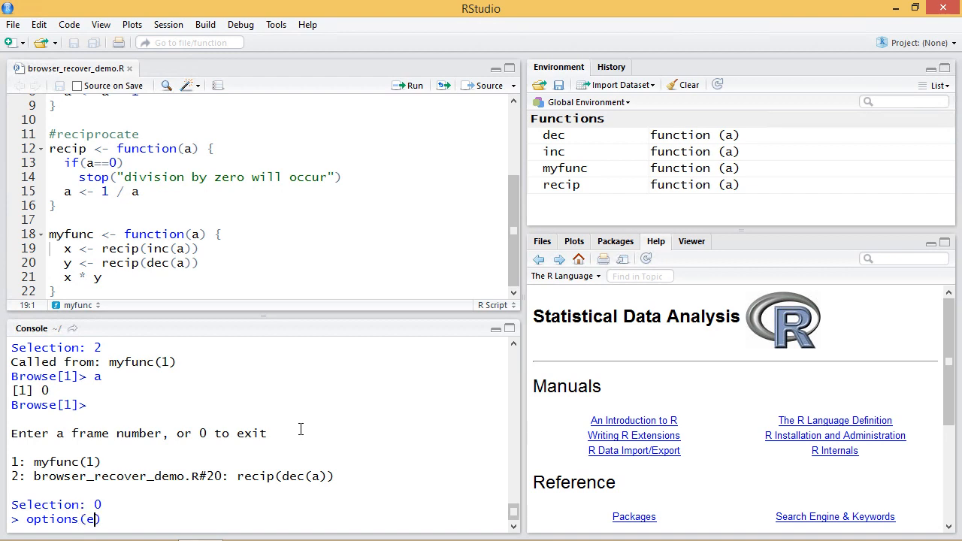
text(rror=)
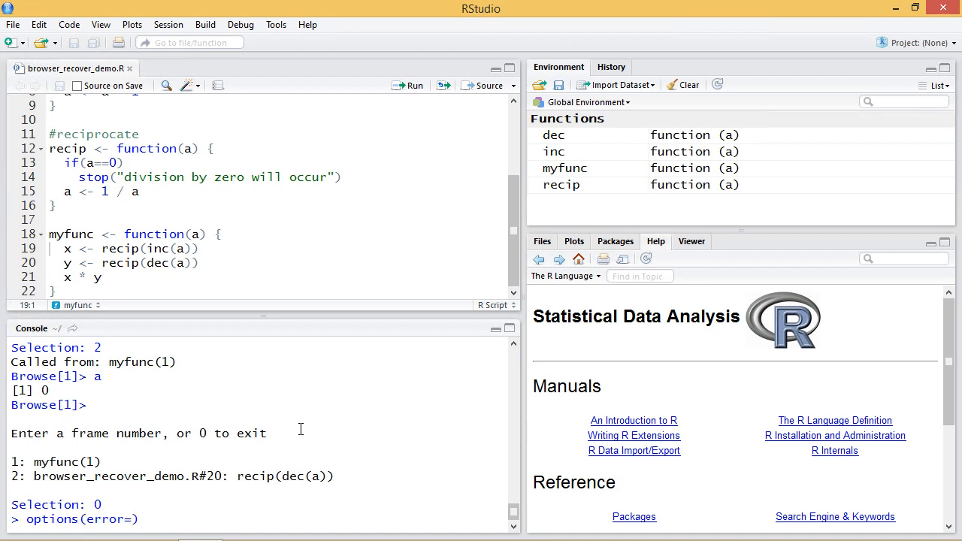